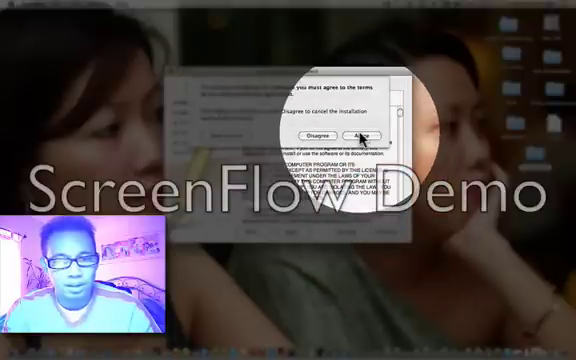
Step: Agree to the Ventrilo licence, then close the installer after installation succeeds
click(356, 134)
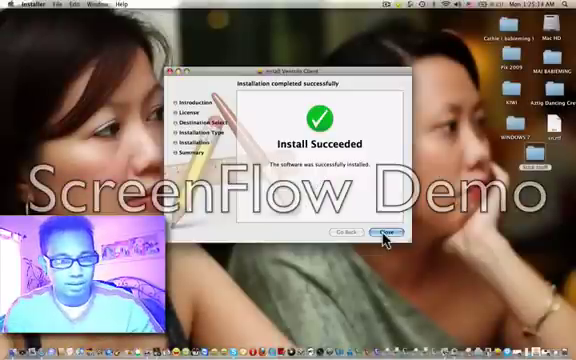
click(388, 232)
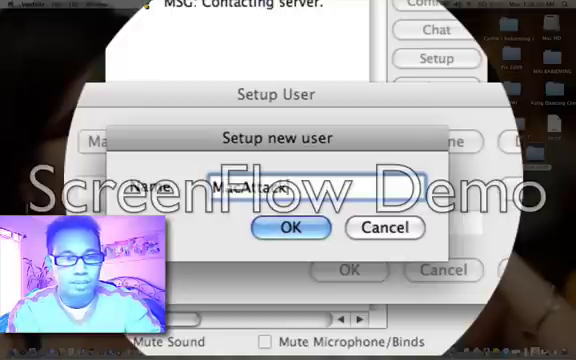
Step: Confirm the user name MacAttack and save the profile with Mac Tutorial details
click(290, 228)
text(Mac Tutorial)
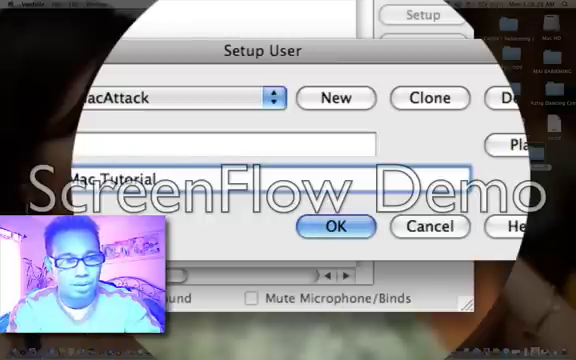
click(336, 98)
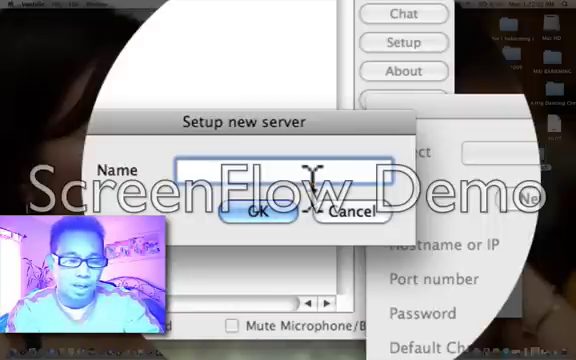
Step: Select the Name field of the new server entry to name it
click(258, 212)
text(8.3.5.149)
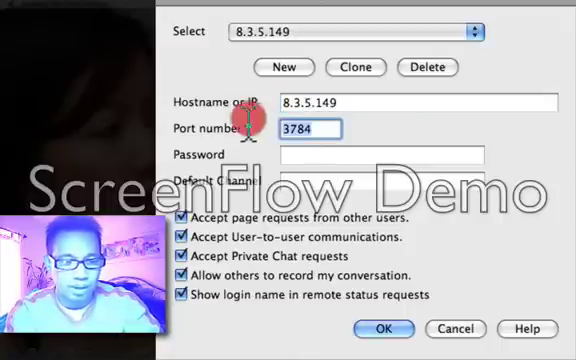
Step: Enter 4399 as the port number for server 8.3.5.149
text(4399)
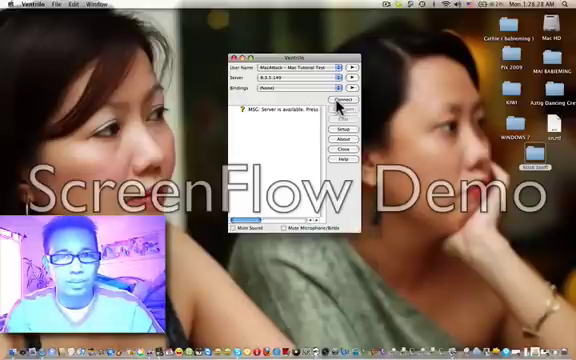
click(338, 100)
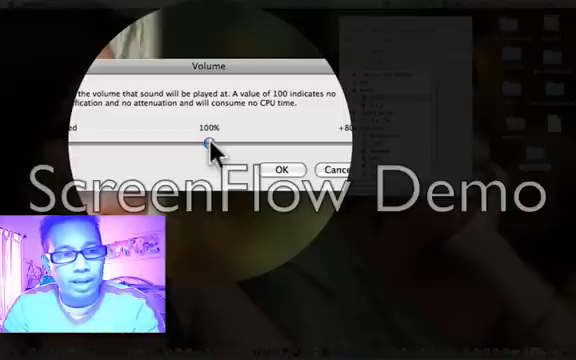
Step: Confirm the user's volume effect at 100%
click(285, 167)
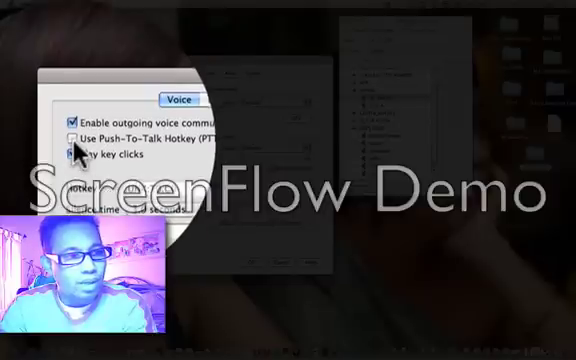
Step: Enable 'Use Push-To-Talk Hotkey (PTT Mode)' on the Voice tab
click(75, 163)
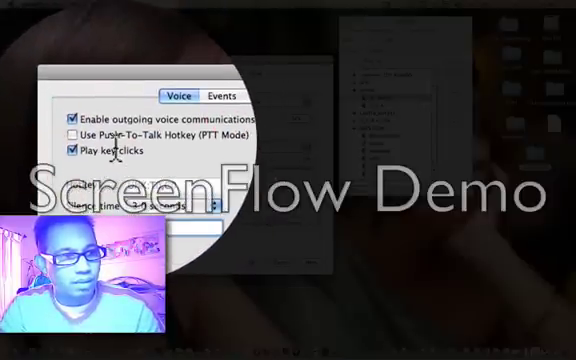
click(72, 137)
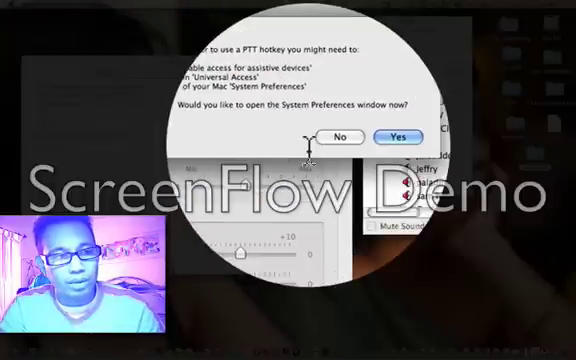